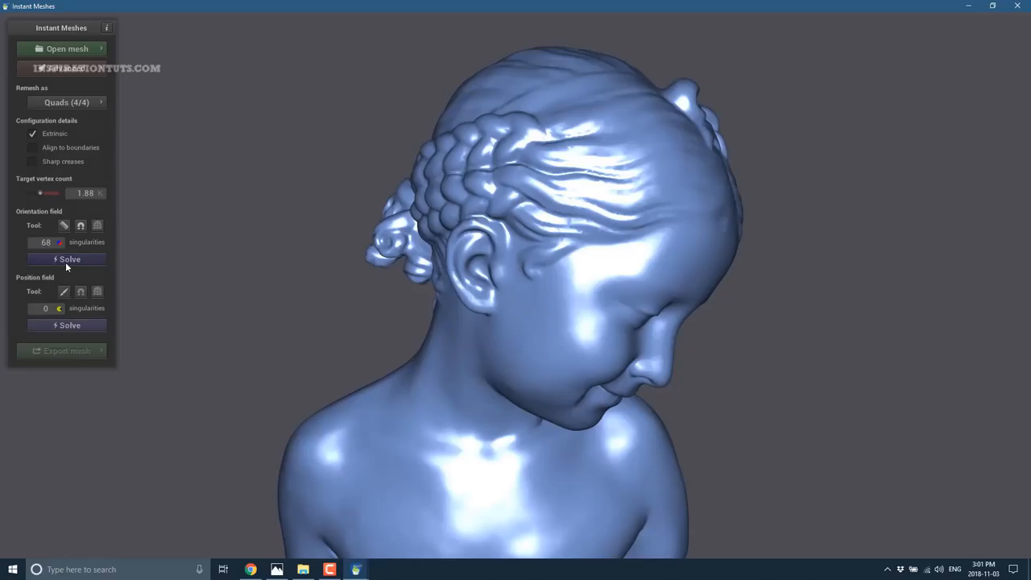
Solve the bust's orientation field, giving 68 singularities at a 1.88K target vertex count.
{"action": "left_click", "coordinate": [67, 325]}
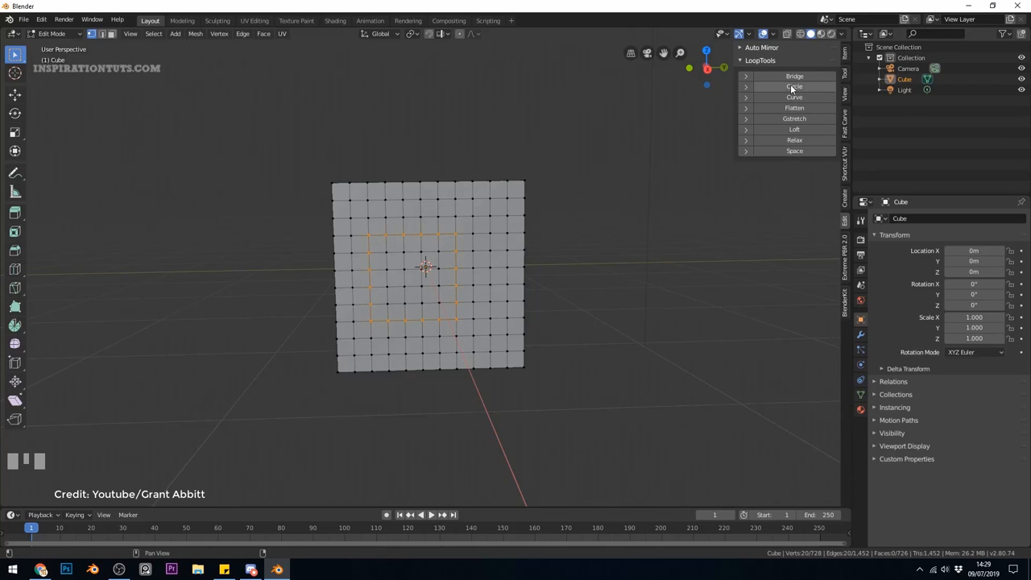
Circularize the selected square loop with LoopTools and lift the selected vertices along Z.
{"action": "left_click", "coordinate": [794, 86]}
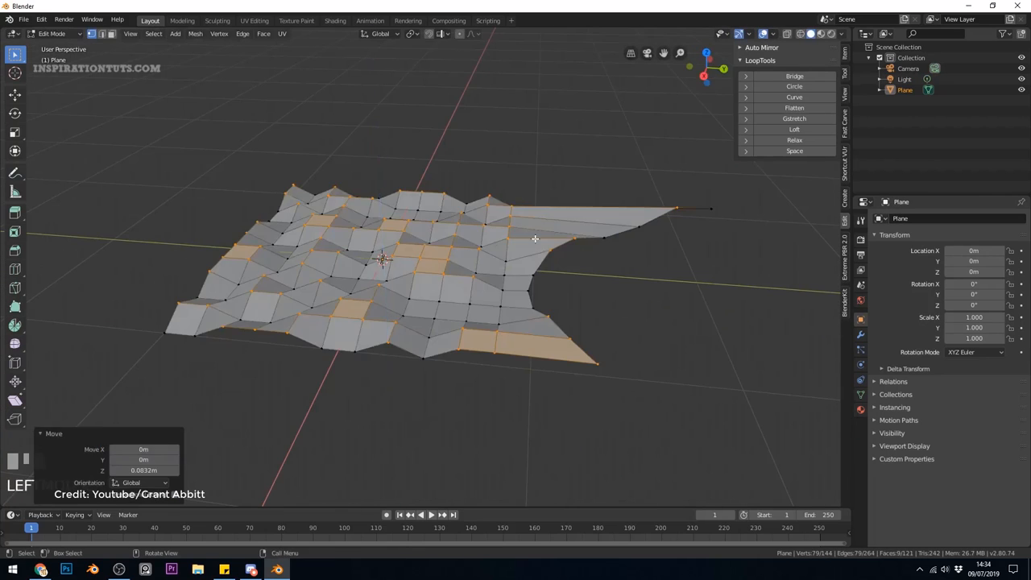
{"action": "left_click", "coordinate": [793, 108]}
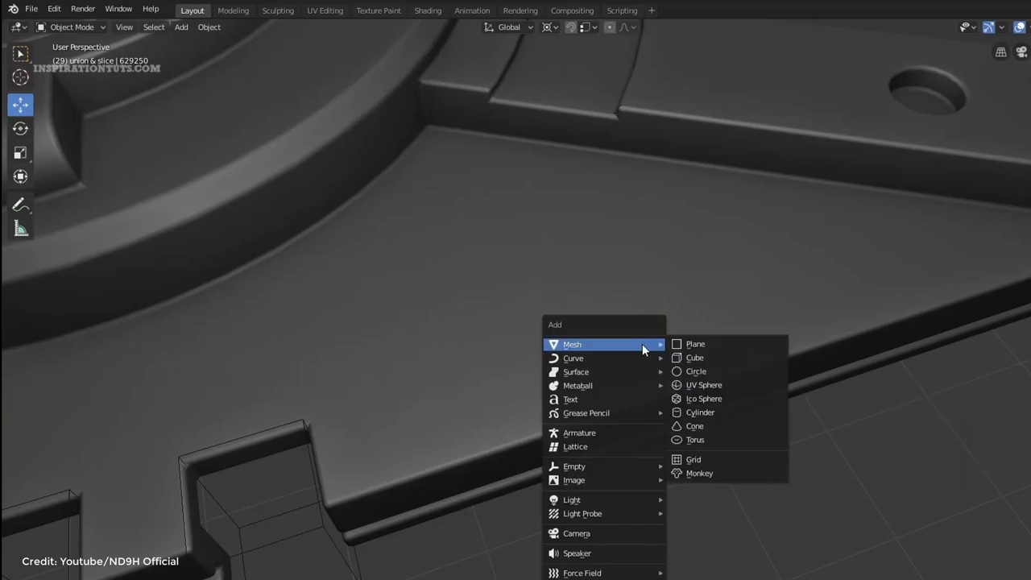
Add a mesh plane, Plane.005, and move it onto the model's ledge.
{"action": "left_click", "coordinate": [694, 343]}
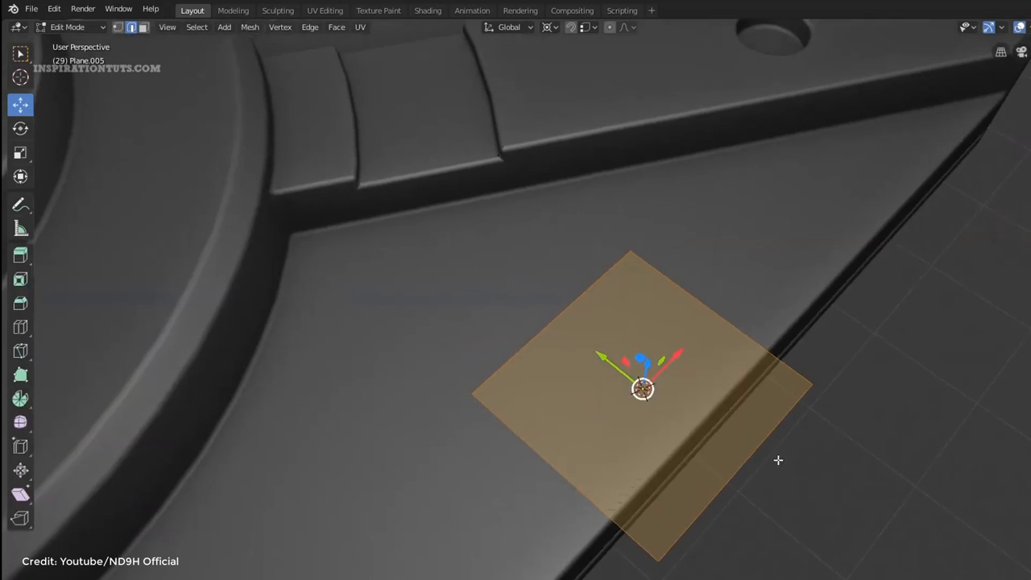
{"action": "left_click_drag", "start_coordinate": [644, 389], "coordinate": [679, 433]}
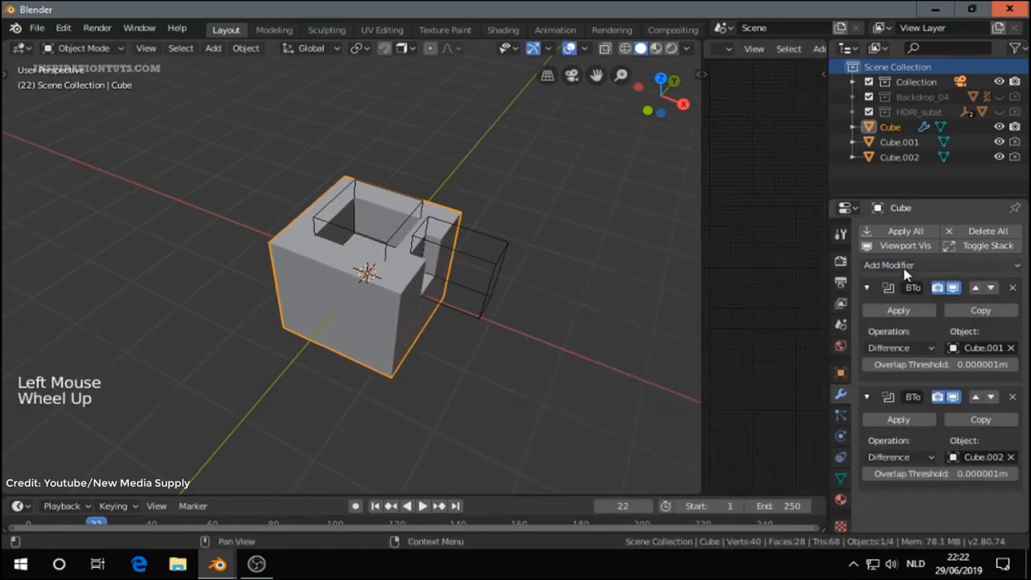
Add a Bevel modifier with 5 segments to the boolean-cut Cube.
{"action": "left_click", "coordinate": [888, 265]}
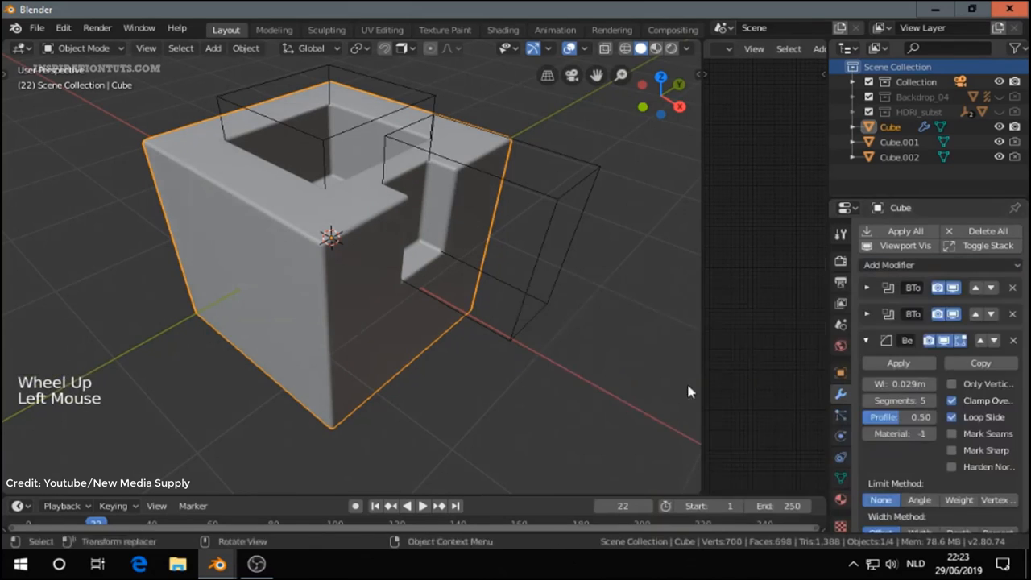
{"action": "scroll", "scroll_direction": "down", "scroll_amount": 3}
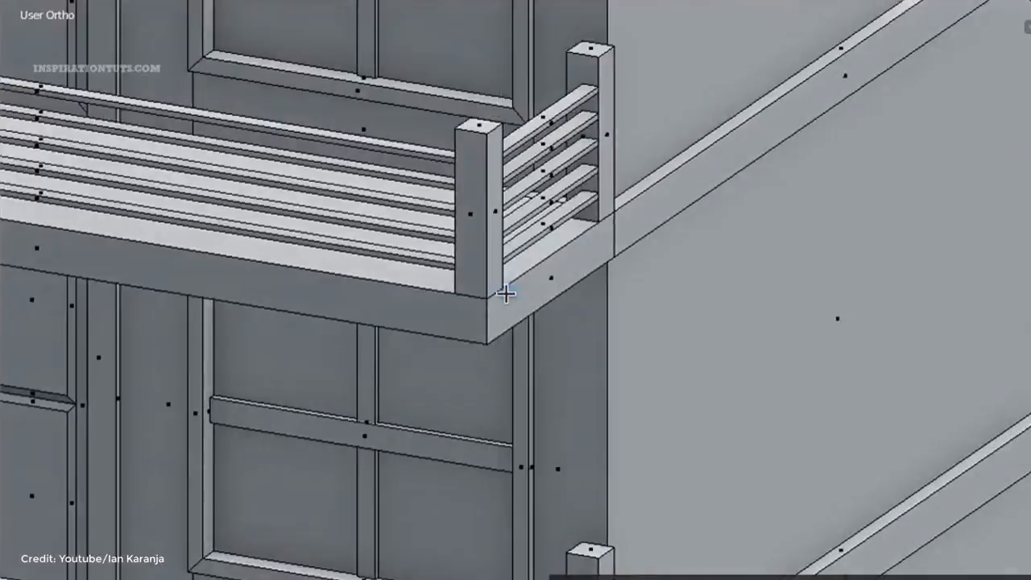
{"action": "scroll", "scroll_direction": "down", "scroll_amount": 3}
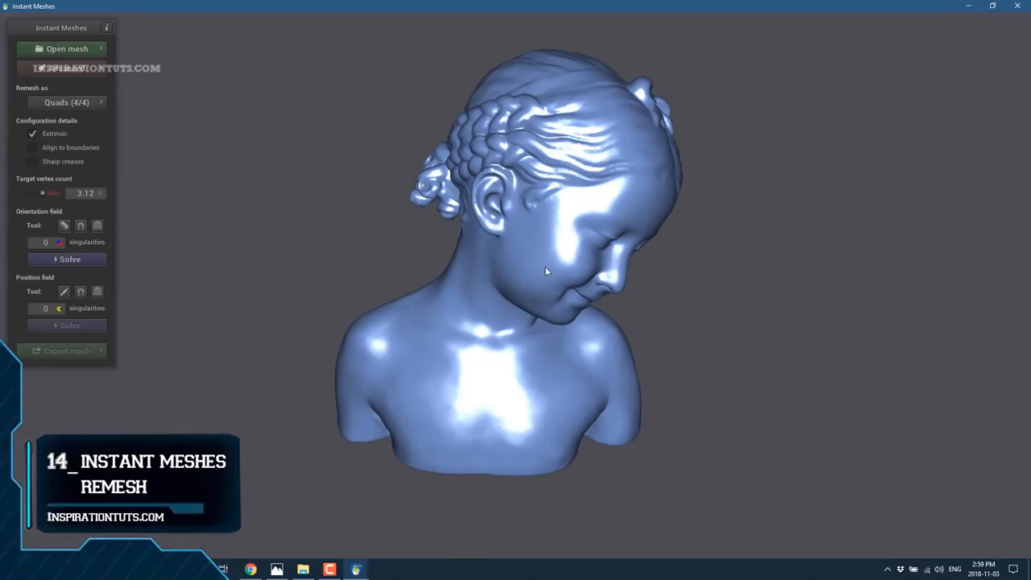
Display the orientation field as flow lines through the Advanced panel's render layers.
{"action": "left_click", "coordinate": [60, 68]}
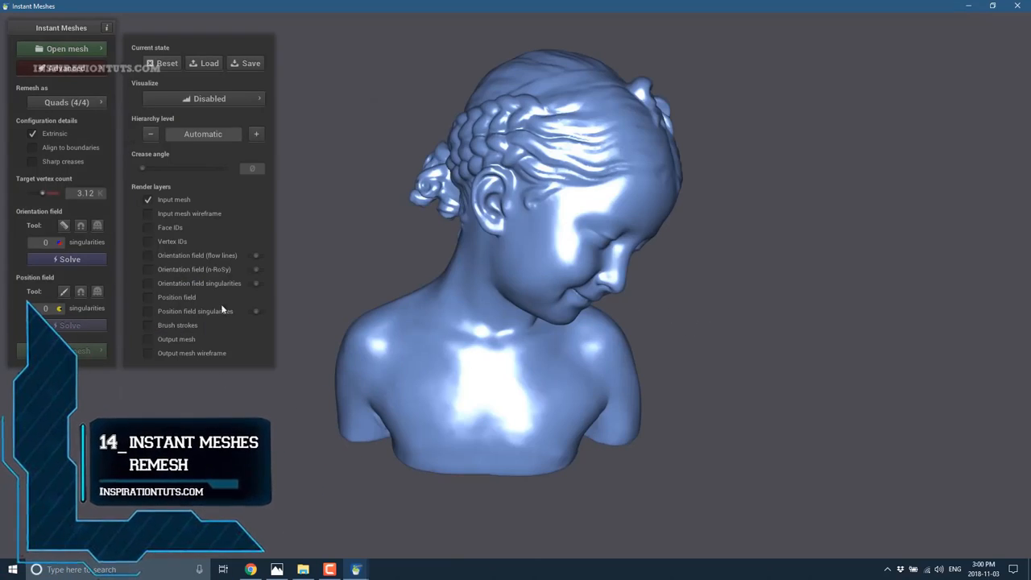
{"action": "left_click", "coordinate": [148, 213]}
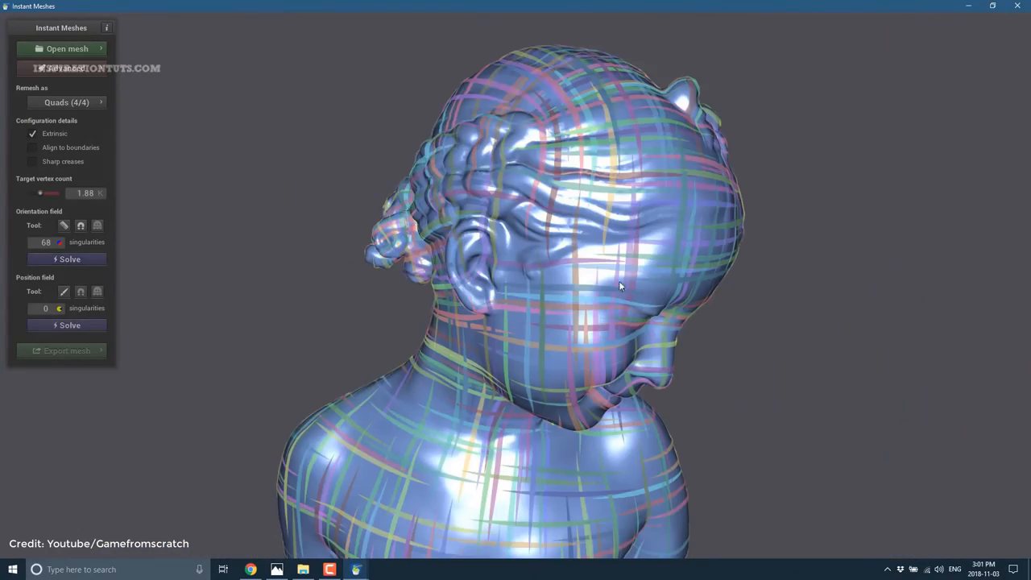
Extract a pure quad mesh from the bust with 5 smoothing iterations.
{"action": "left_click", "coordinate": [66, 325]}
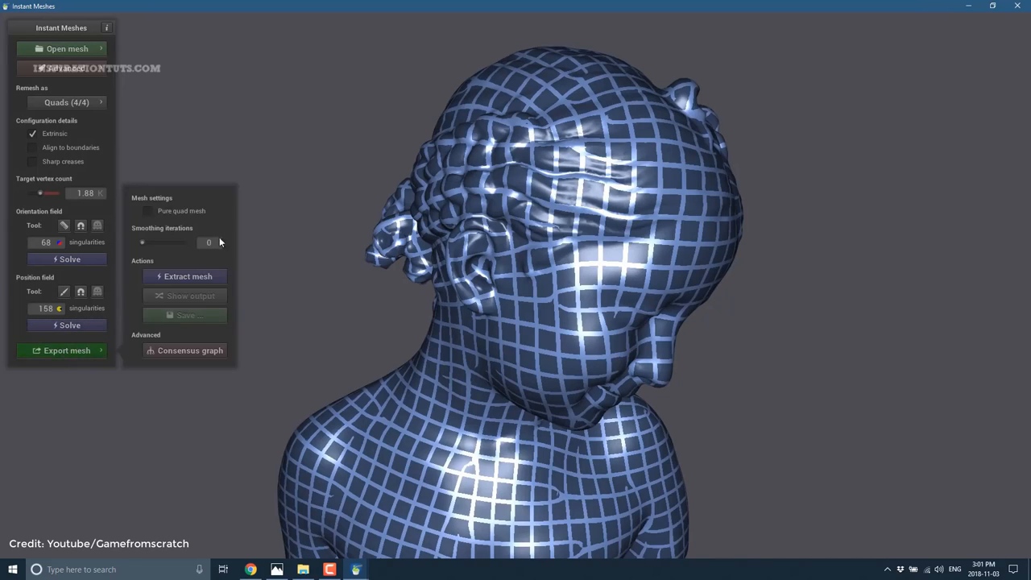
{"action": "mouse_move", "coordinate": [149, 215]}
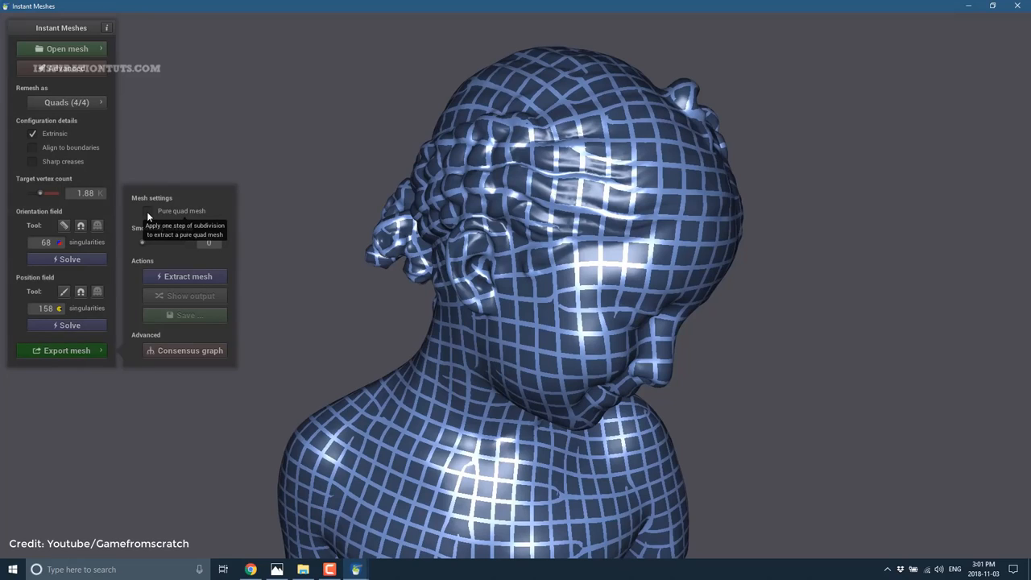
{"action": "left_click", "coordinate": [148, 211]}
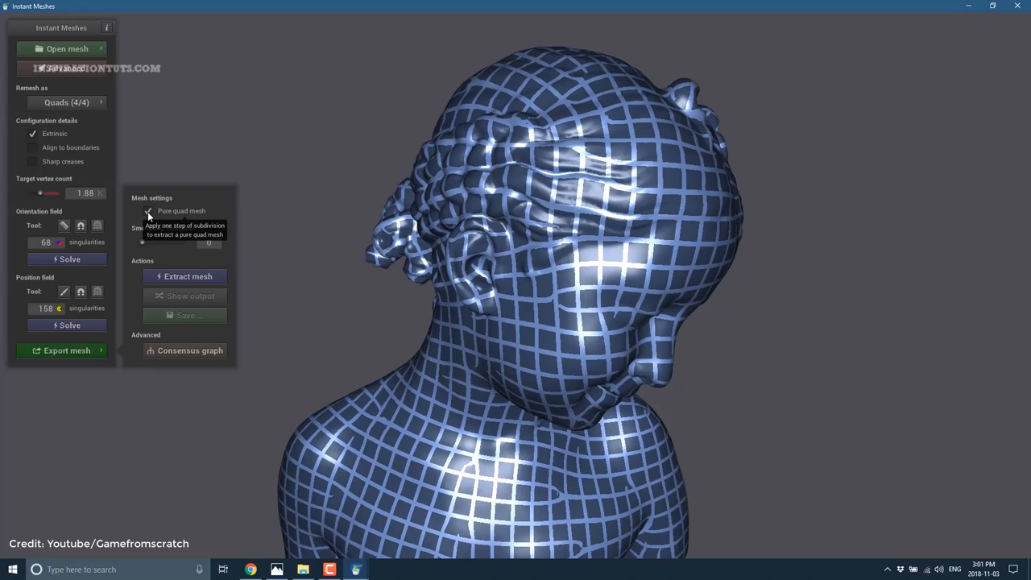
{"action": "left_click", "coordinate": [187, 276]}
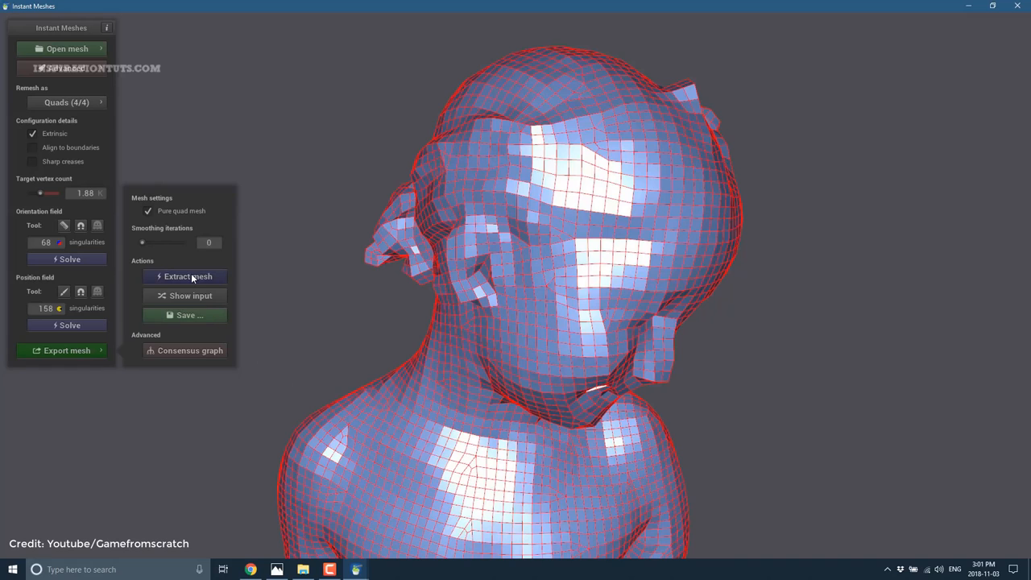
{"action": "left_click", "coordinate": [187, 276]}
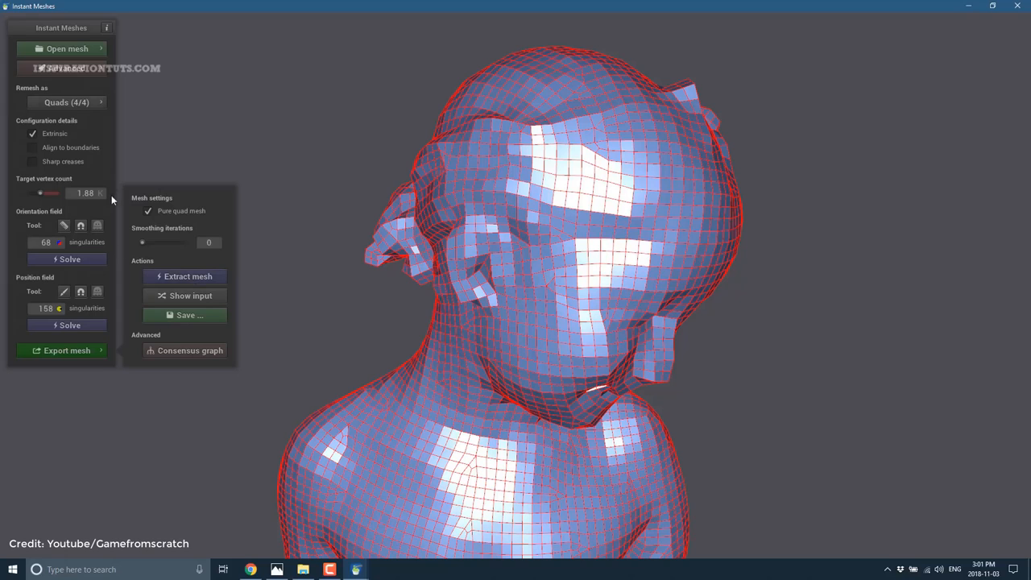
{"action": "left_click_drag", "start_coordinate": [142, 242], "coordinate": [164, 242]}
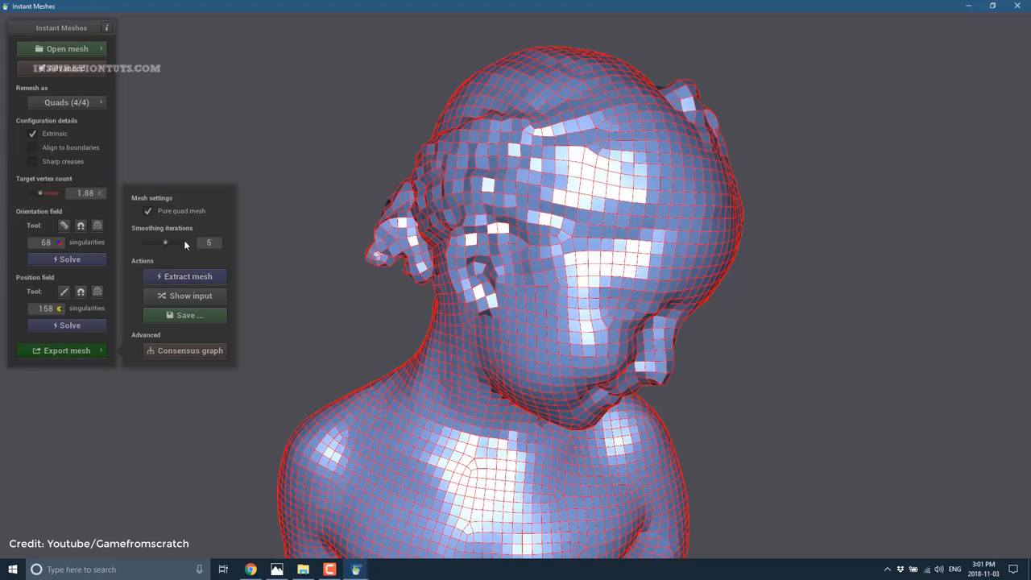
{"action": "left_click_drag", "start_coordinate": [165, 243], "coordinate": [141, 242]}
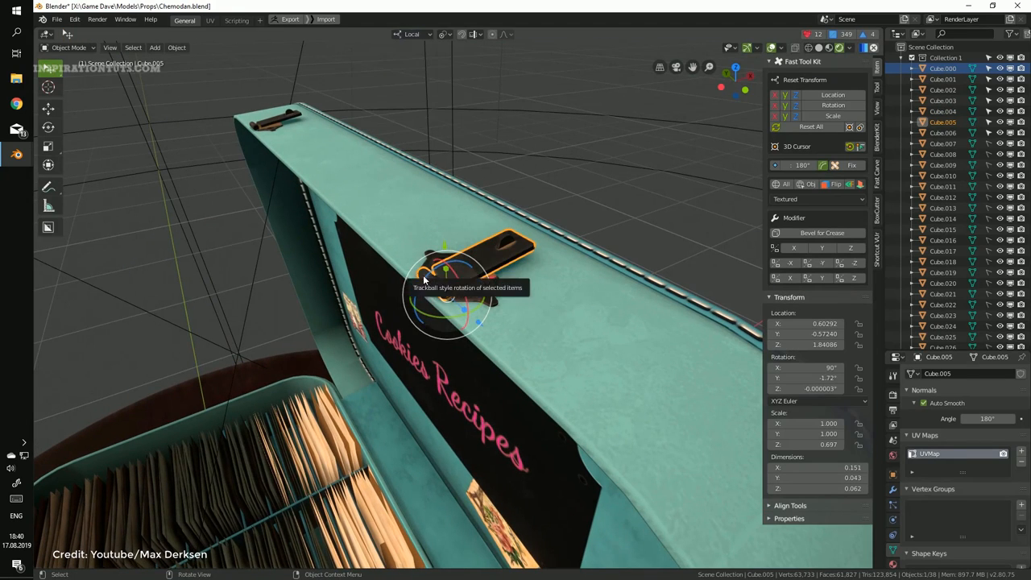
Trackball-rotate the latch Cube.005 to a new angle on the case lid.
{"action": "left_click_drag", "start_coordinate": [447, 282], "coordinate": [390, 270]}
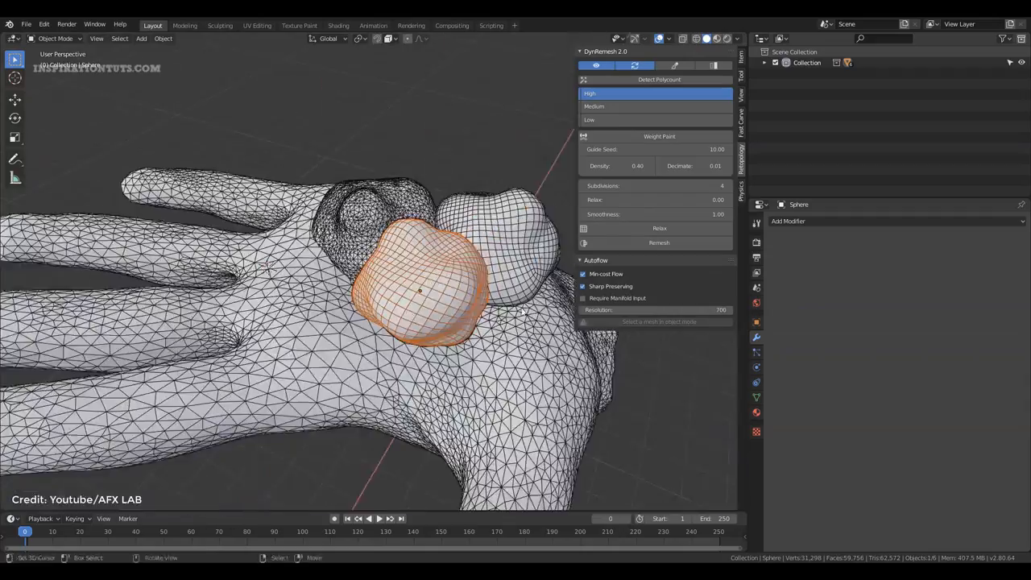
Remesh the bulbous object with DynRemesh 2.0 at Medium polycount, then relax it.
{"action": "left_click", "coordinate": [616, 105]}
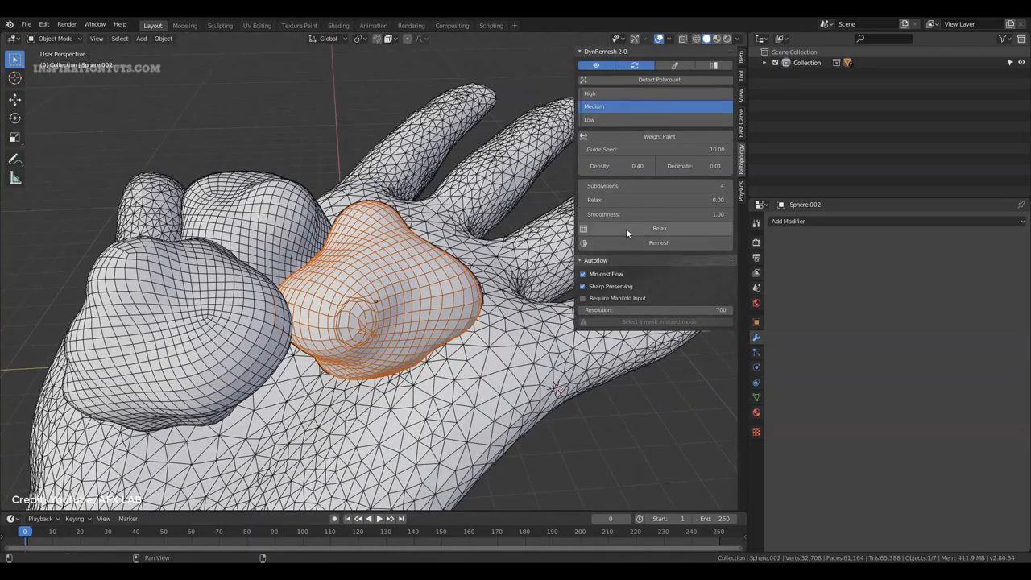
{"action": "left_click", "coordinate": [637, 149]}
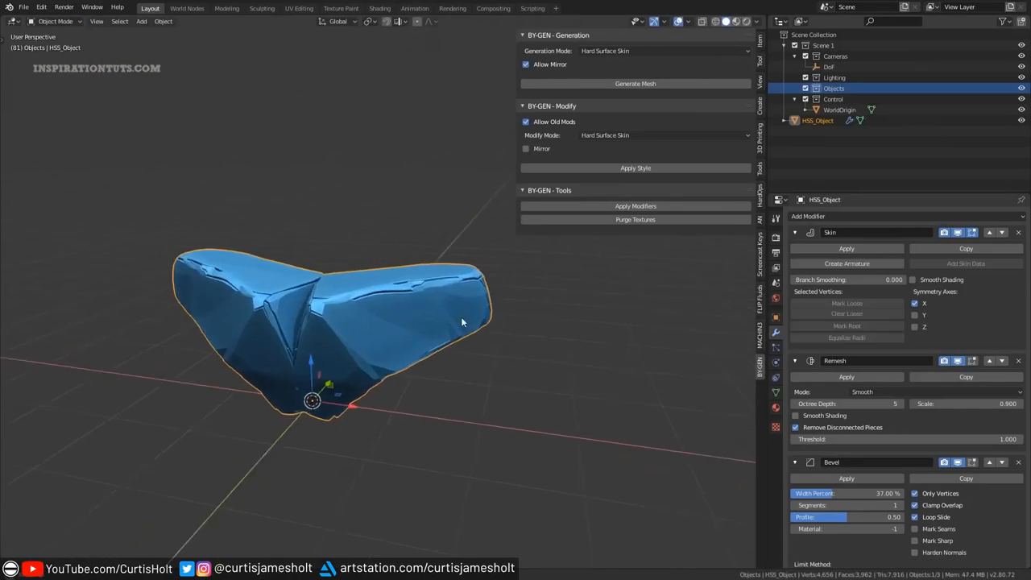
Generate a Hard Surface Skin mesh with BY-GEN and apply its Skin, Remesh, Bevel style.
{"action": "key", "text": "Tab"}
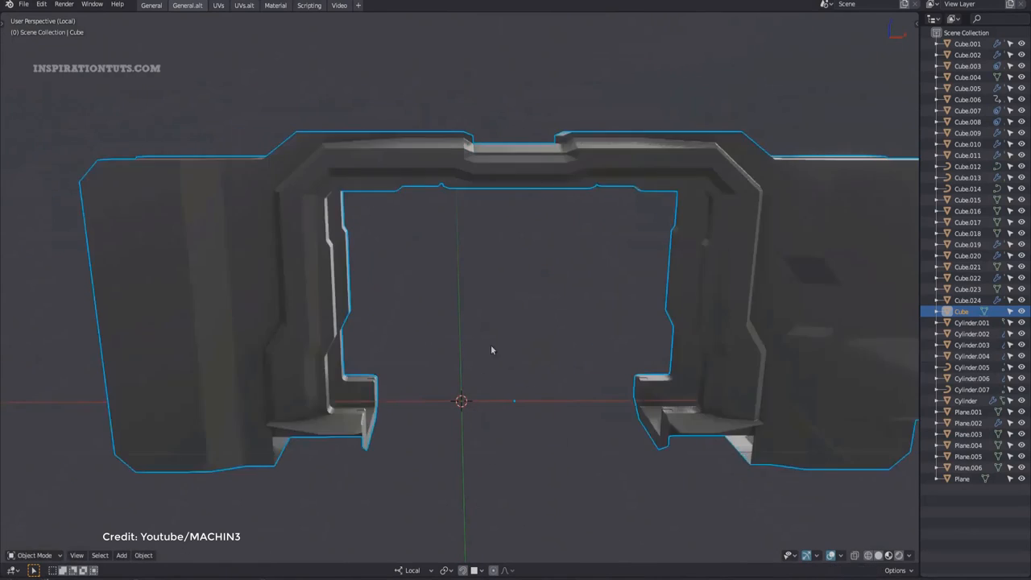
Put the isolated frame Cube into Edit Mode and drag across its beveled top edges.
{"action": "key", "text": "Tab"}
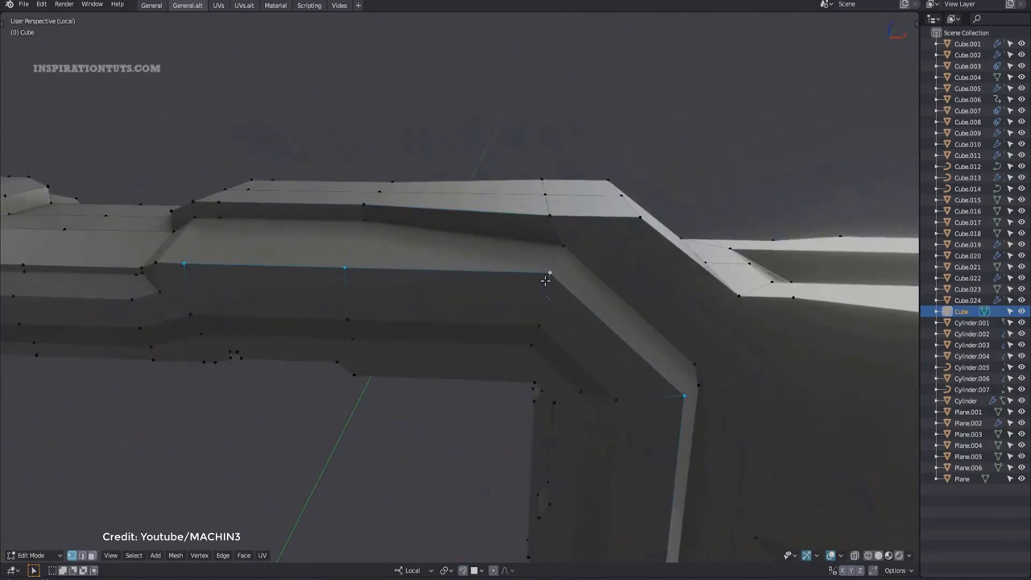
{"action": "left_click_drag", "start_coordinate": [546, 280], "coordinate": [637, 352]}
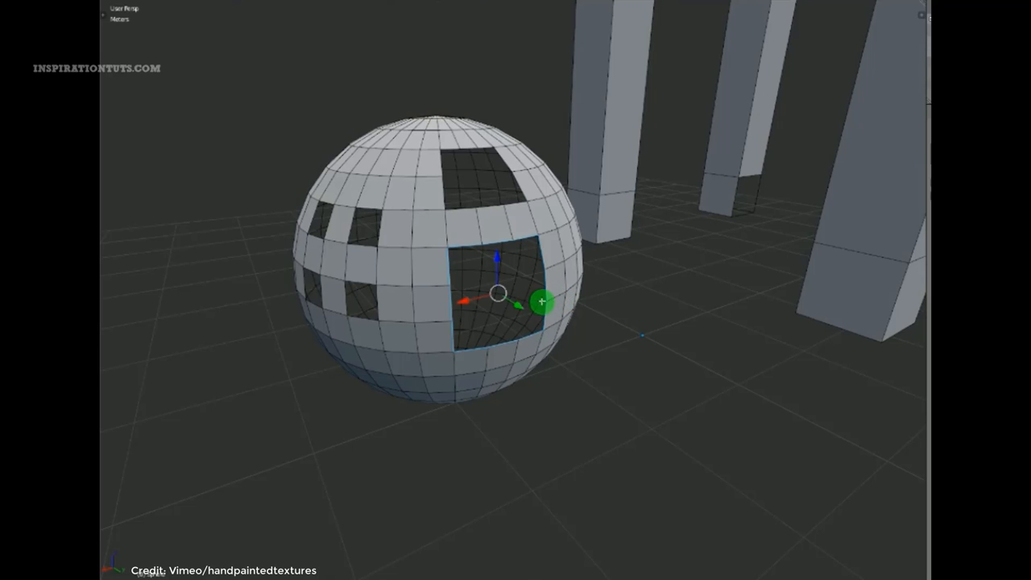
Drag the add-on's gizmo to select and delete four square face patches on the sphere's lower side.
{"action": "left_click_drag", "start_coordinate": [541, 302], "coordinate": [510, 412]}
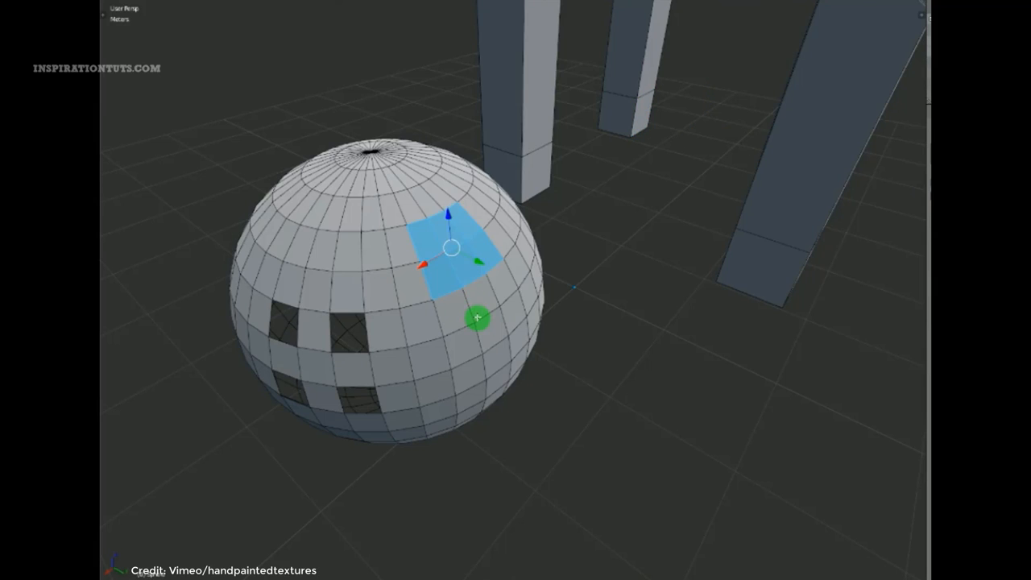
{"action": "mouse_move", "coordinate": [443, 277]}
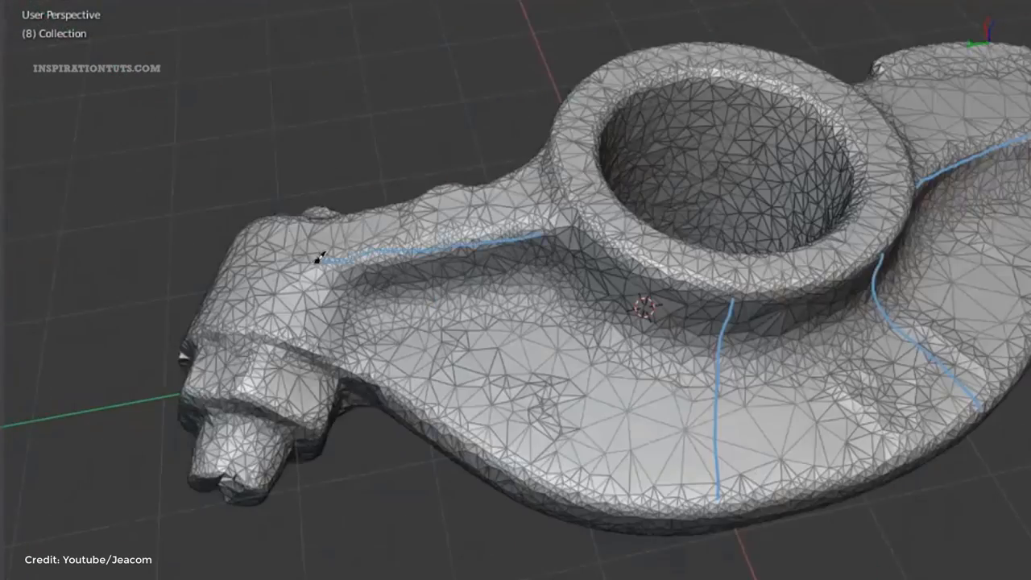
Draw blue guide strokes across the triangulated mechanical part with the retopology add-on.
{"action": "left_click", "coordinate": [946, 39]}
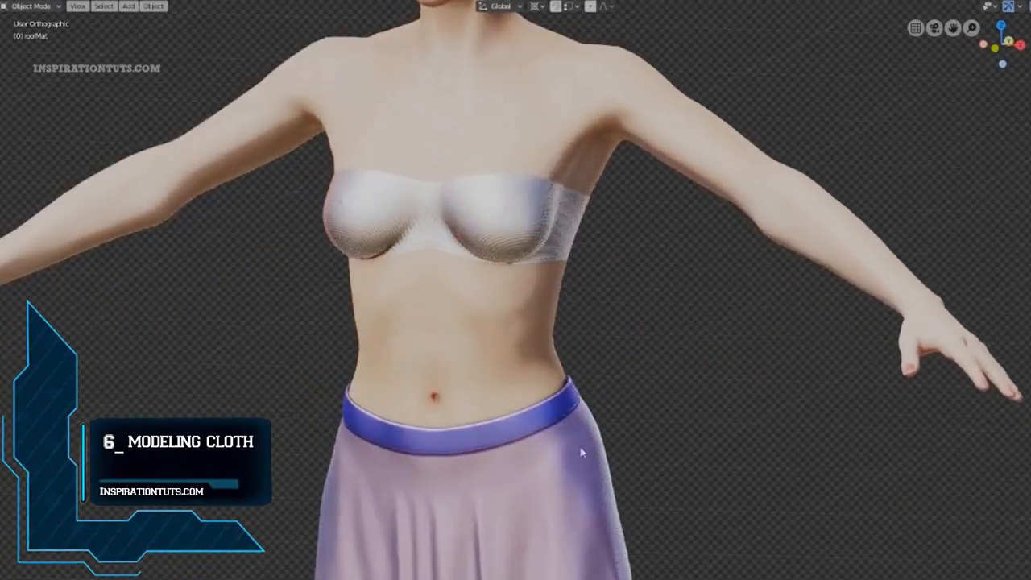
Generate a white strapless top and purple skirt on the character with Modeling Cloth.
{"action": "left_click", "coordinate": [127, 6]}
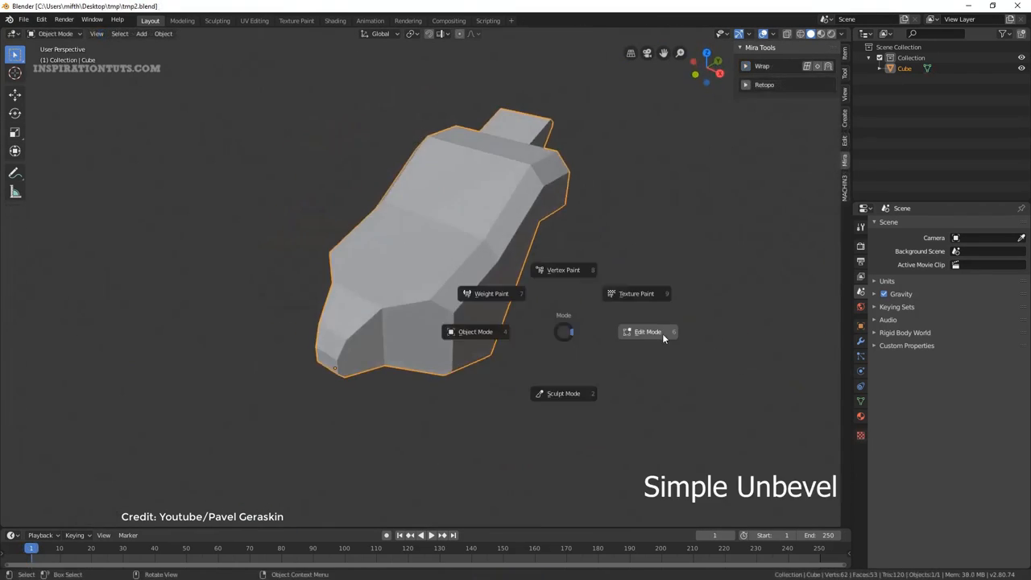
Enter Edit Mode, expand Mira Tools Retopo, and place circle loop guides along the soldier's arm.
{"action": "left_click", "coordinate": [648, 330]}
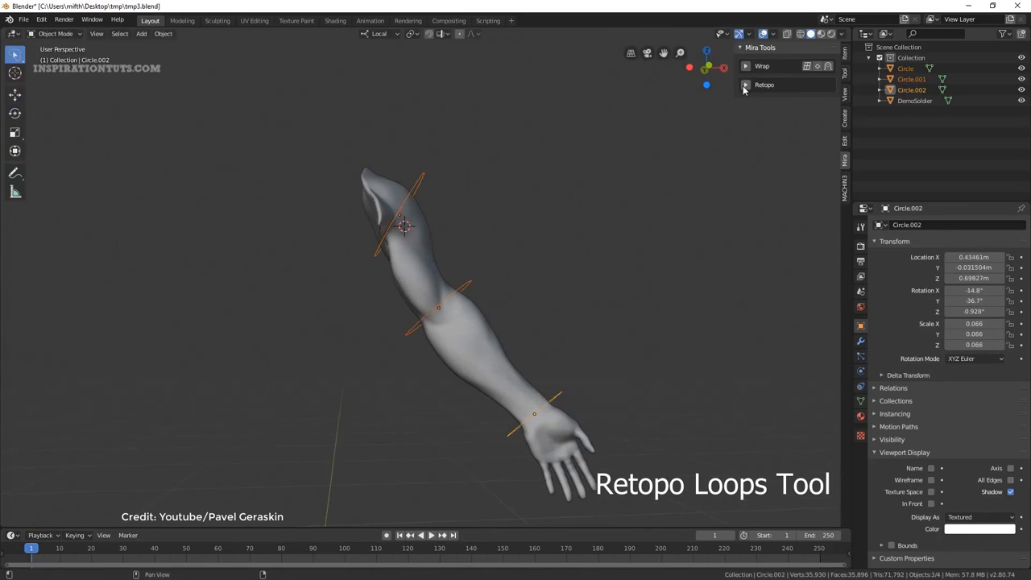
{"action": "left_click", "coordinate": [745, 84]}
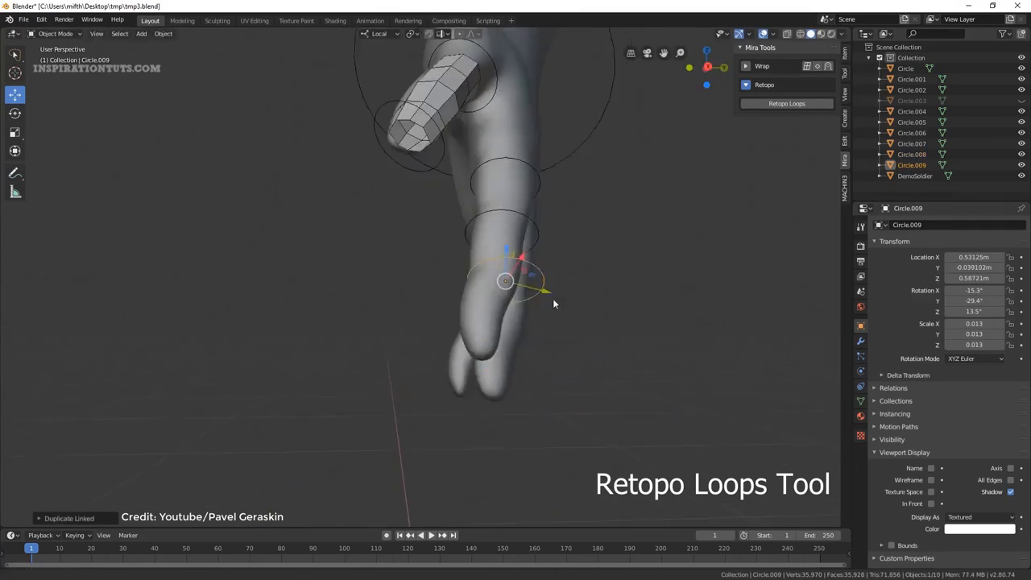
{"action": "left_click", "coordinate": [787, 103]}
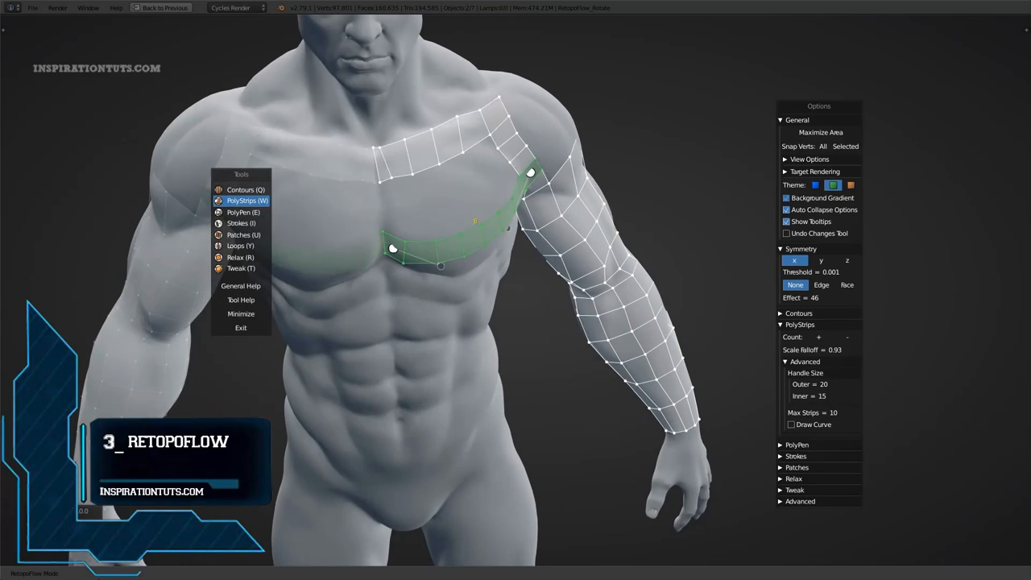
Extend the quad mesh over the chest, arm and abdomen using PolyStrips, PolyPen and Strokes.
{"action": "left_click", "coordinate": [243, 211]}
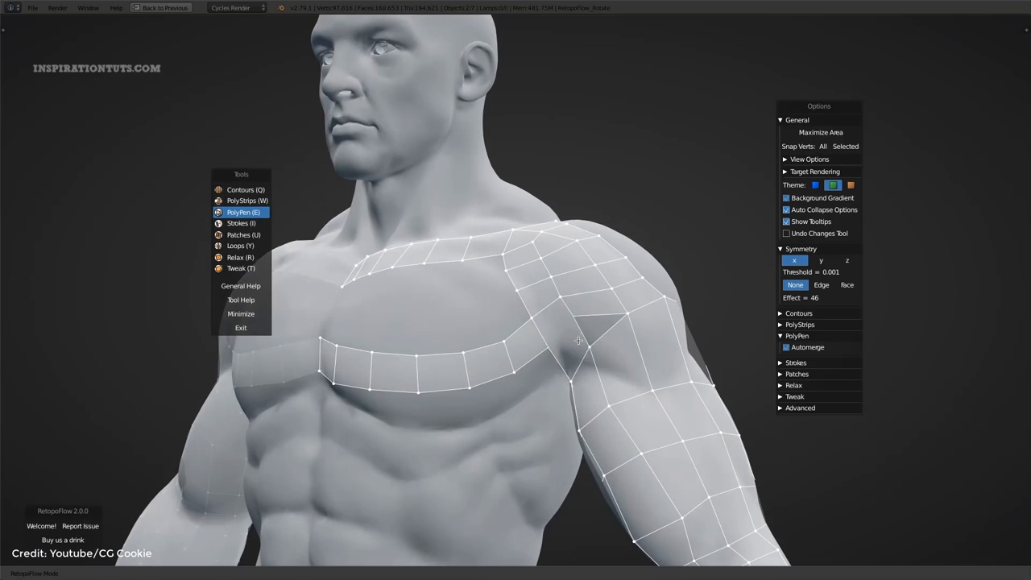
{"action": "left_click", "coordinate": [241, 223]}
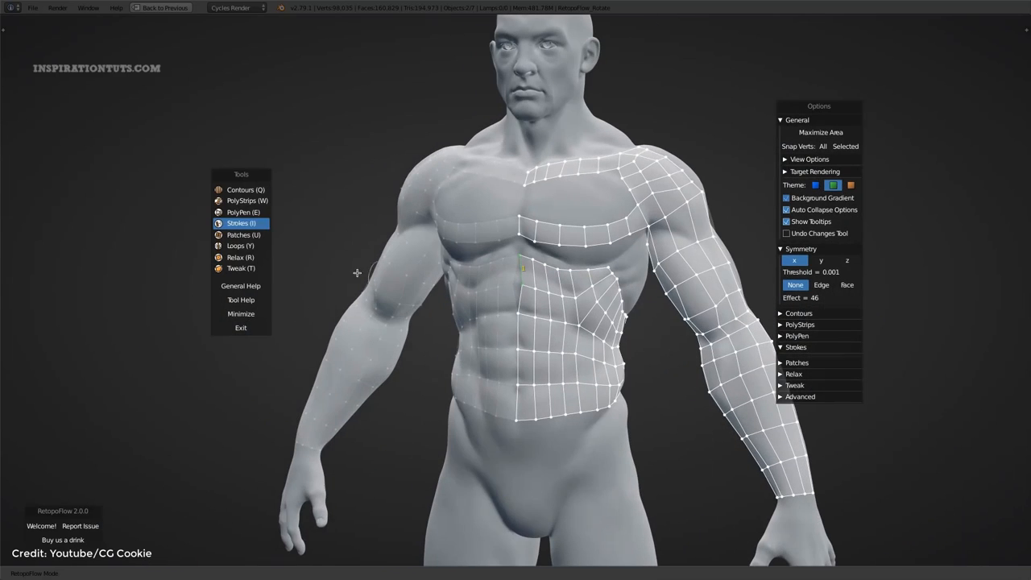
{"action": "left_click", "coordinate": [240, 246]}
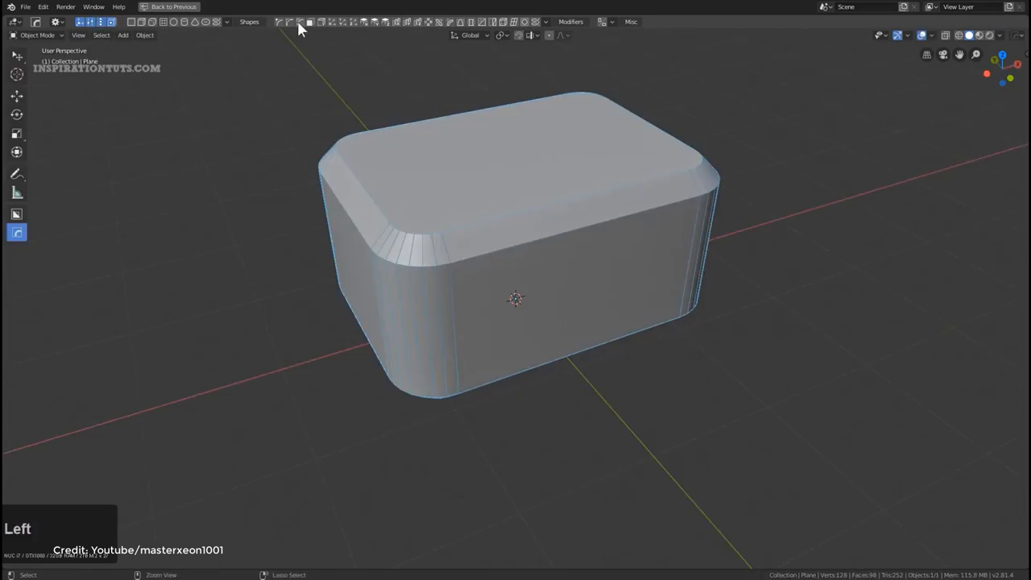
Add a rounded box primitive from the Shapes toolbar and bevel its top edges.
{"action": "key", "text": "g"}
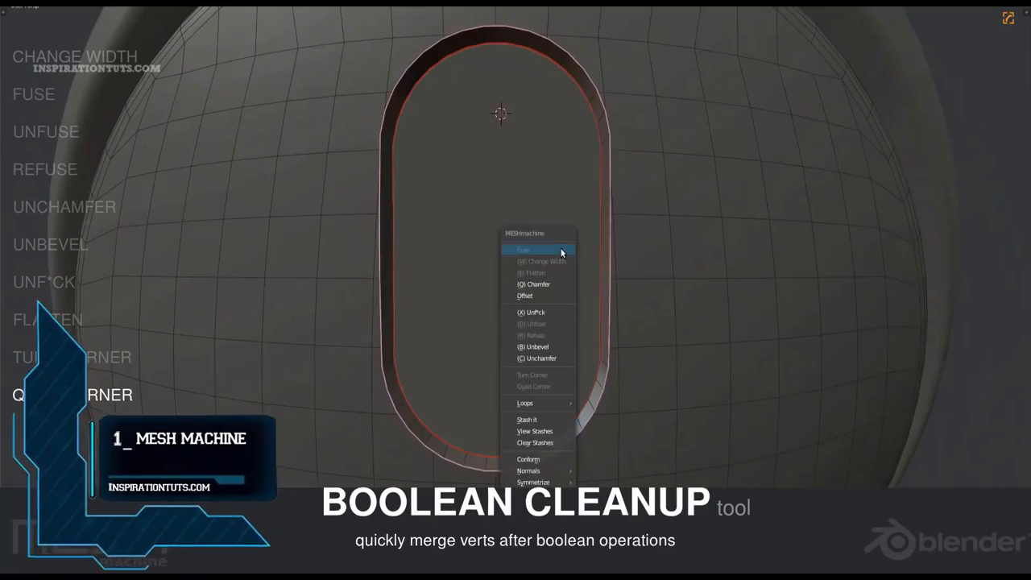
Merge vertices around the boolean cut, then apply MESHmachine Normal Flatten to the selected faces.
{"action": "left_click", "coordinate": [527, 250]}
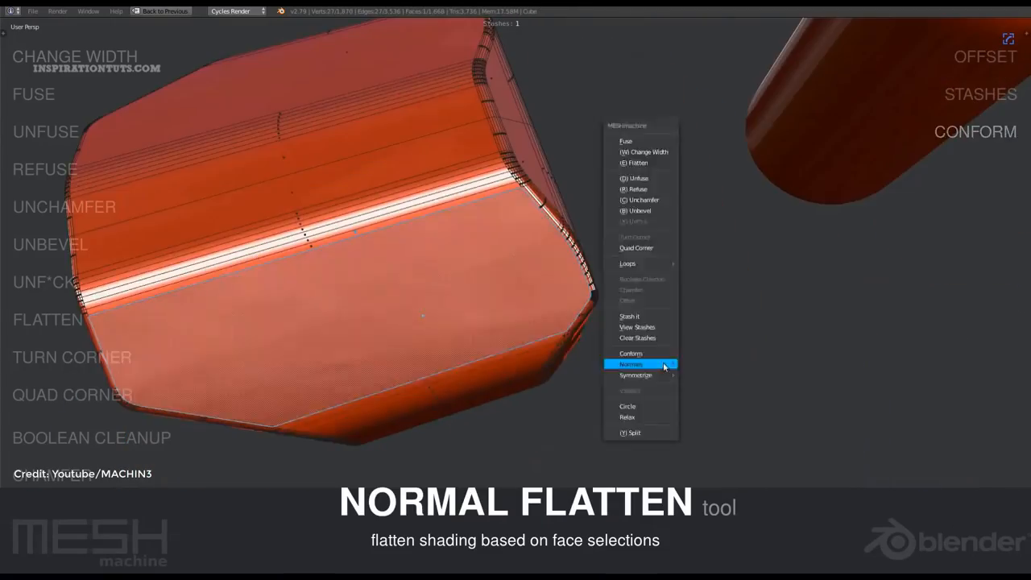
{"action": "left_click", "coordinate": [629, 364]}
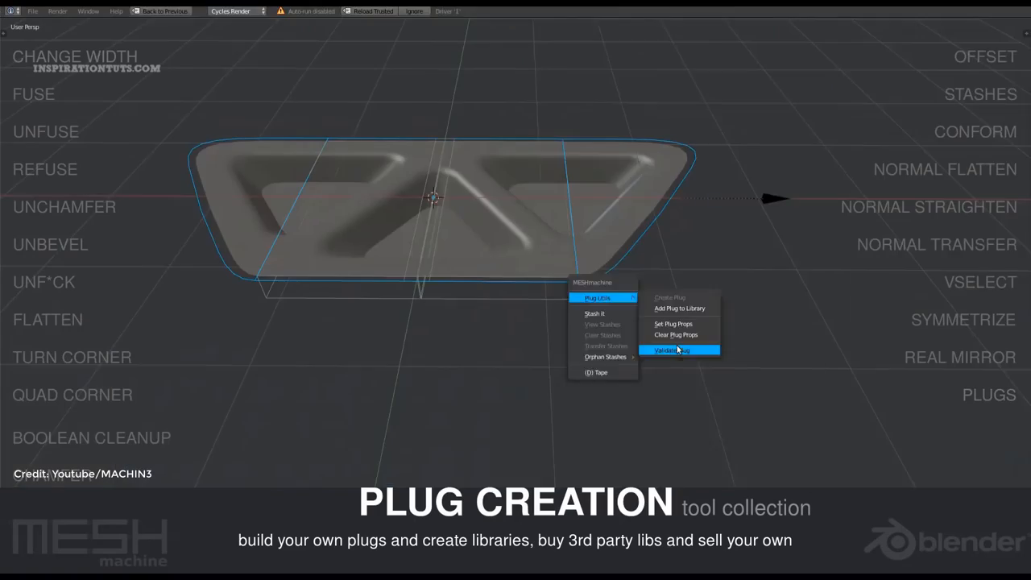
Validate the X-shaped panel as a plug via MESHmachine's Plug Utils menu.
{"action": "left_click", "coordinate": [679, 350]}
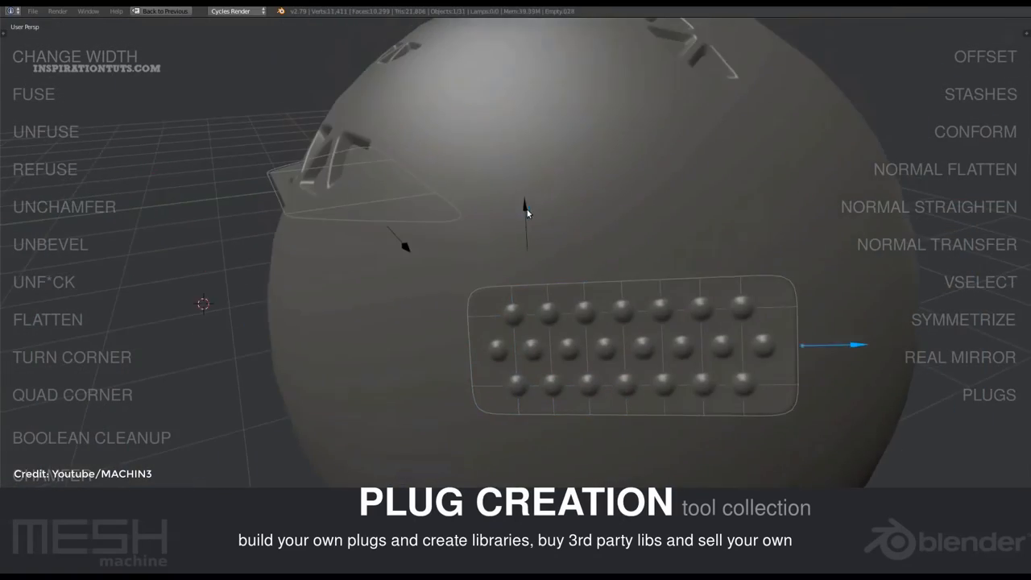